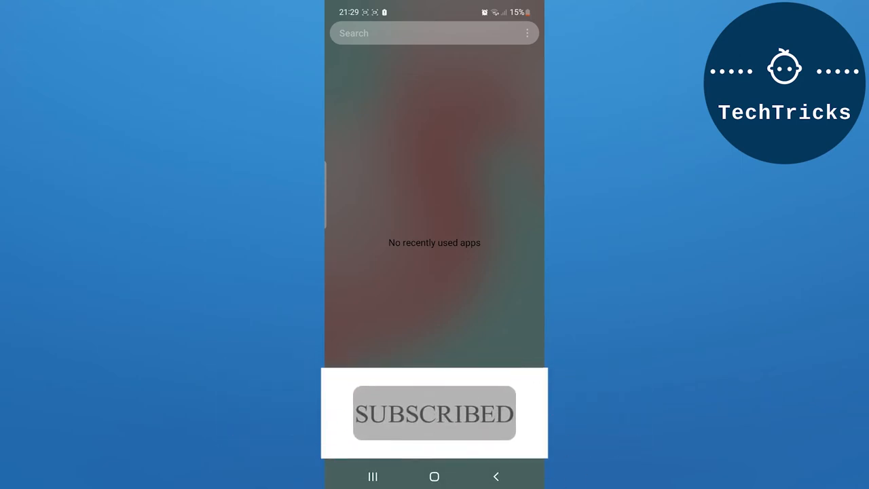
Step: Bring up the app drawer listing Settings, Messages and Play Store
{"action": "left_click", "coordinate": [434, 475]}
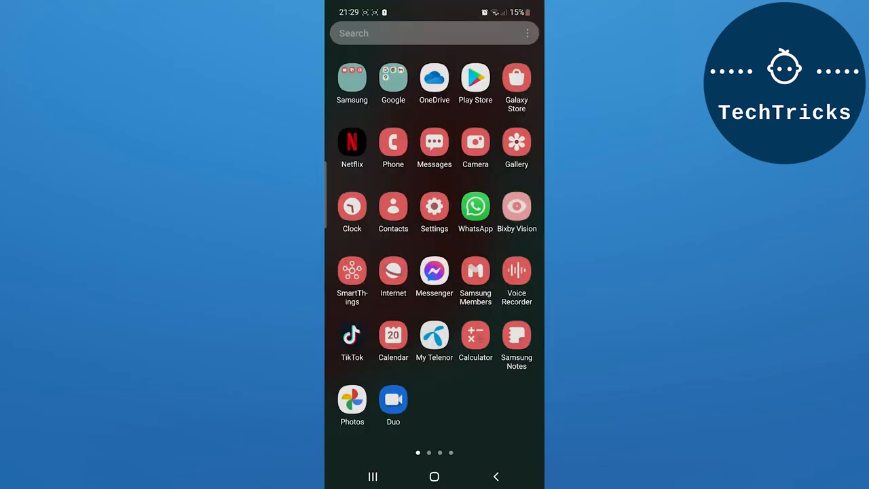
Step: Launch Instagram from the app drawer and land on the home feed
{"action": "left_click", "coordinate": [434, 271]}
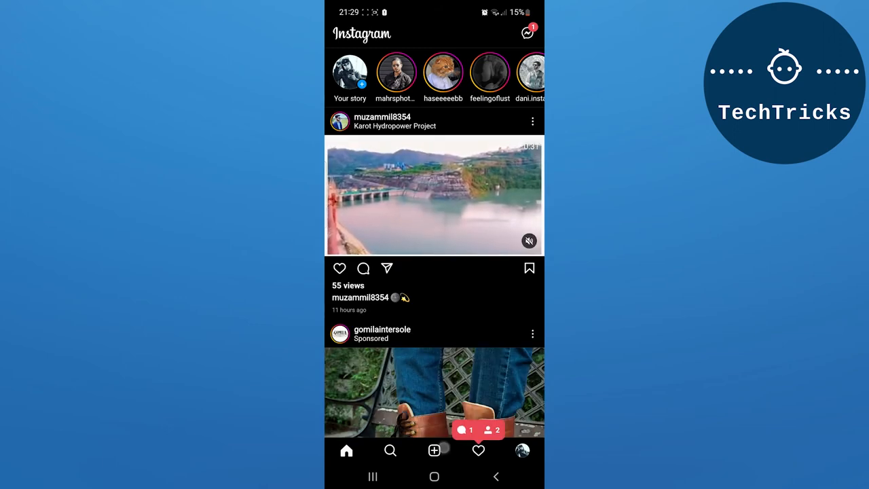
Step: Create a new post with multiple gallery photos and advance past filters to the details screen
{"action": "left_click", "coordinate": [434, 451]}
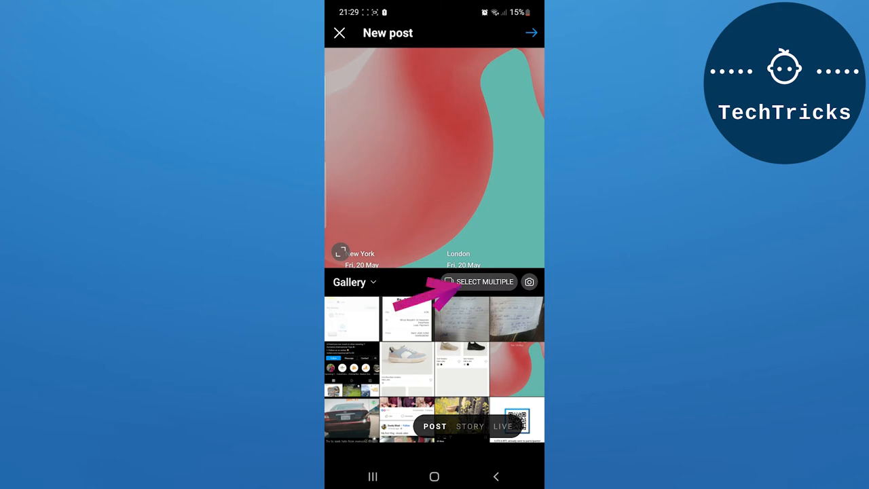
{"action": "left_click", "coordinate": [485, 281]}
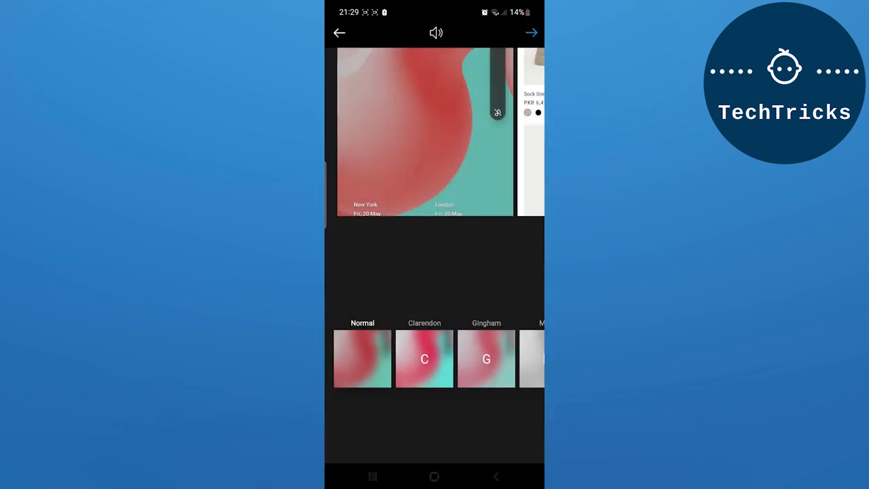
{"action": "left_click", "coordinate": [532, 33]}
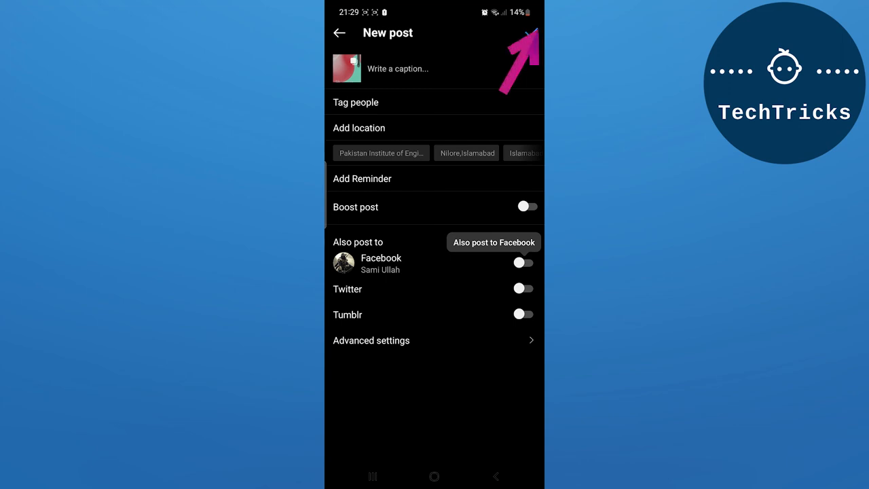
{"action": "left_click", "coordinate": [532, 33]}
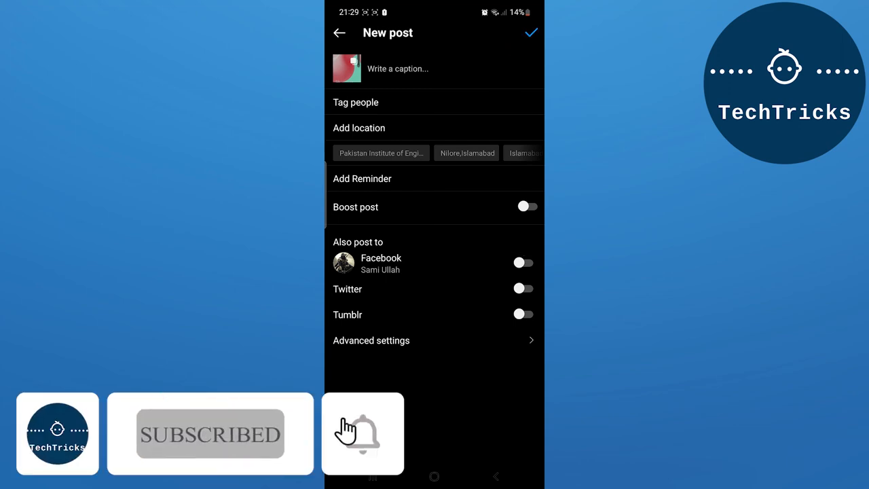